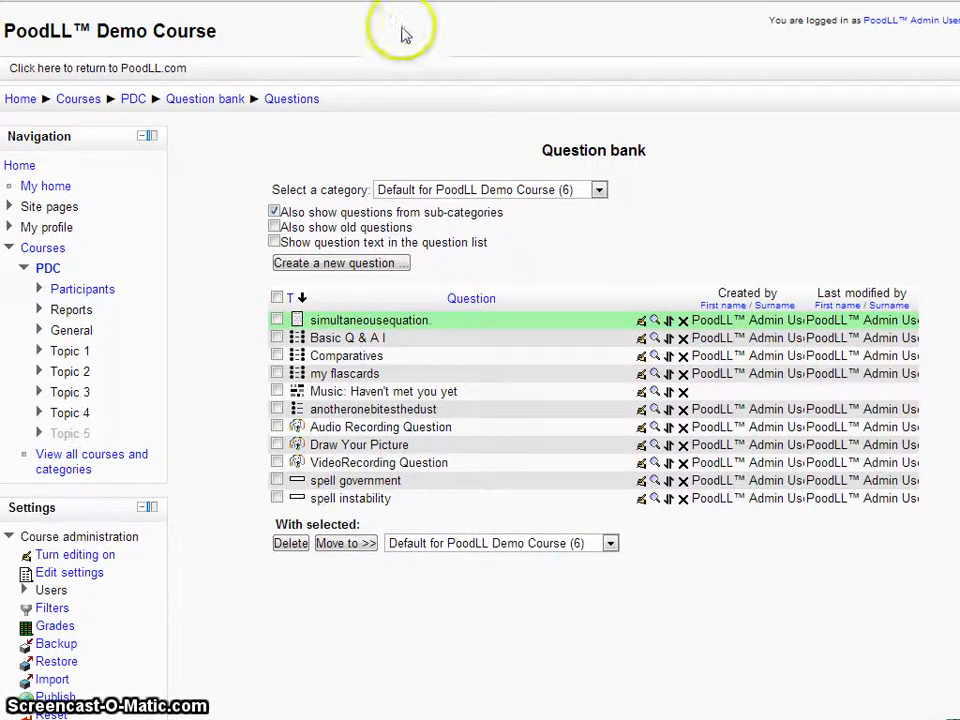
{"action": "mouse_move", "coordinate": [365, 320]}
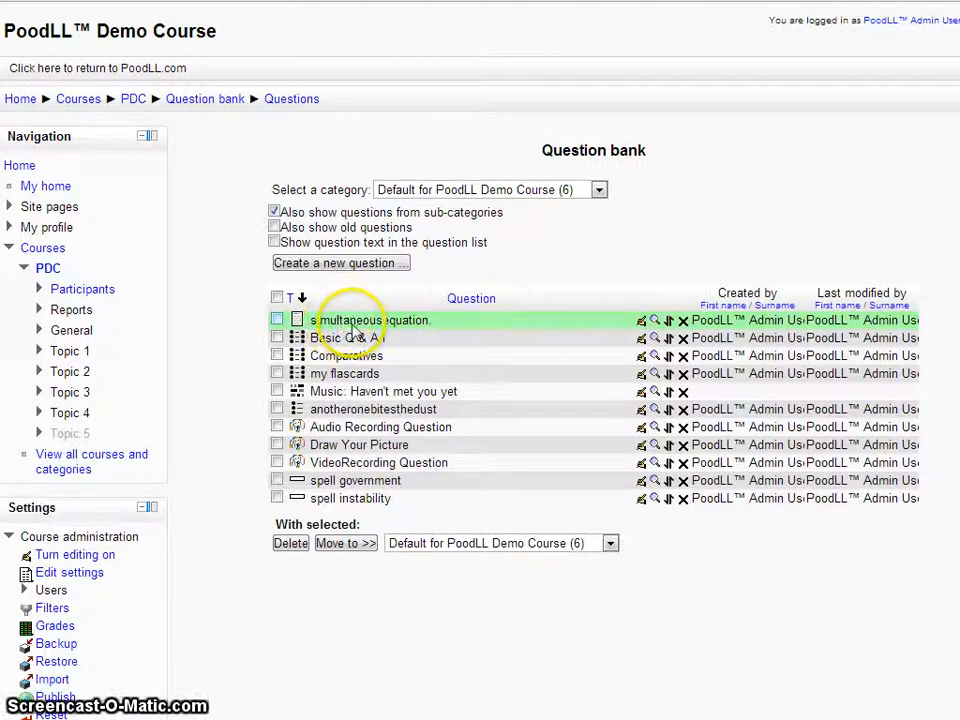
{"action": "mouse_move", "coordinate": [570, 330]}
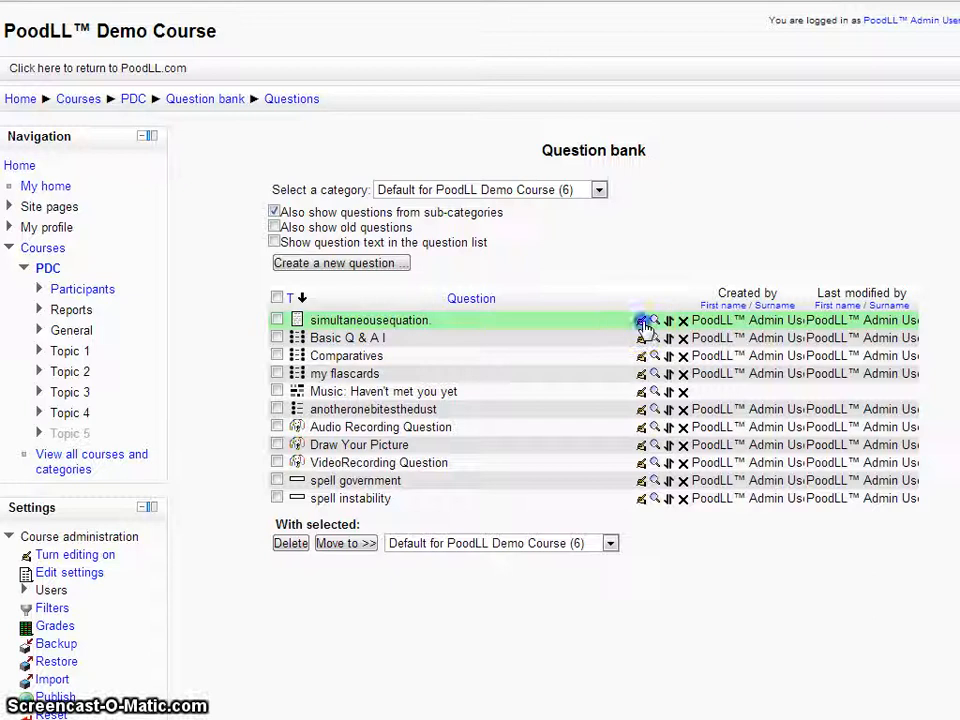
Step: Open the 'simultaneousequation' essay question for editing and review its text, default mark and response format
{"action": "left_click", "coordinate": [641, 320]}
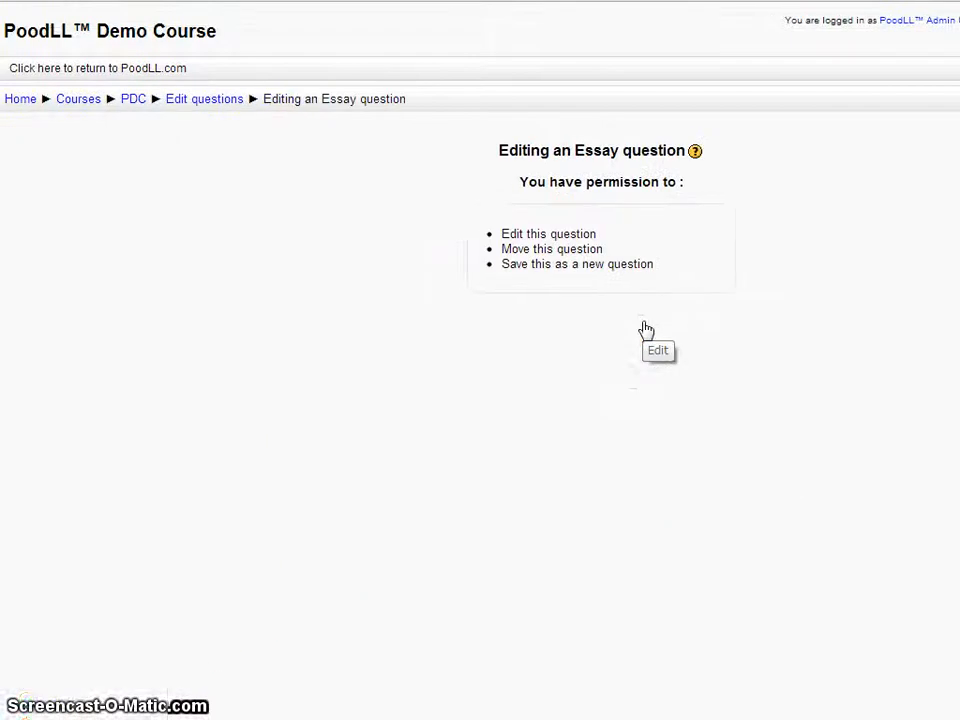
{"action": "left_click", "coordinate": [657, 349]}
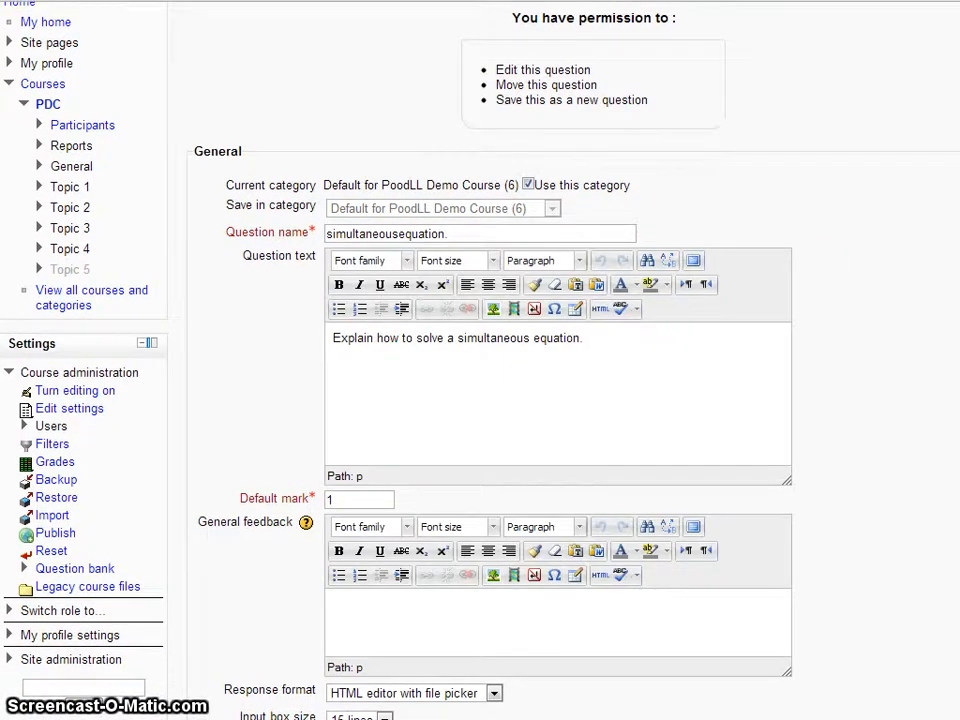
{"action": "scroll", "scroll_direction": "down", "scroll_amount": 3}
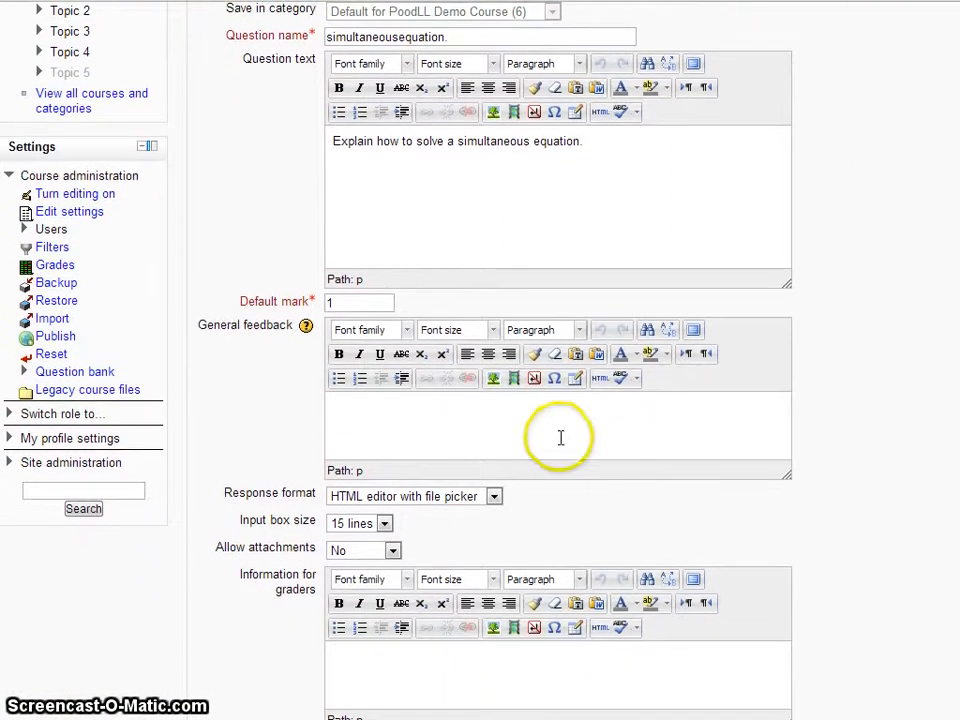
{"action": "mouse_move", "coordinate": [372, 473]}
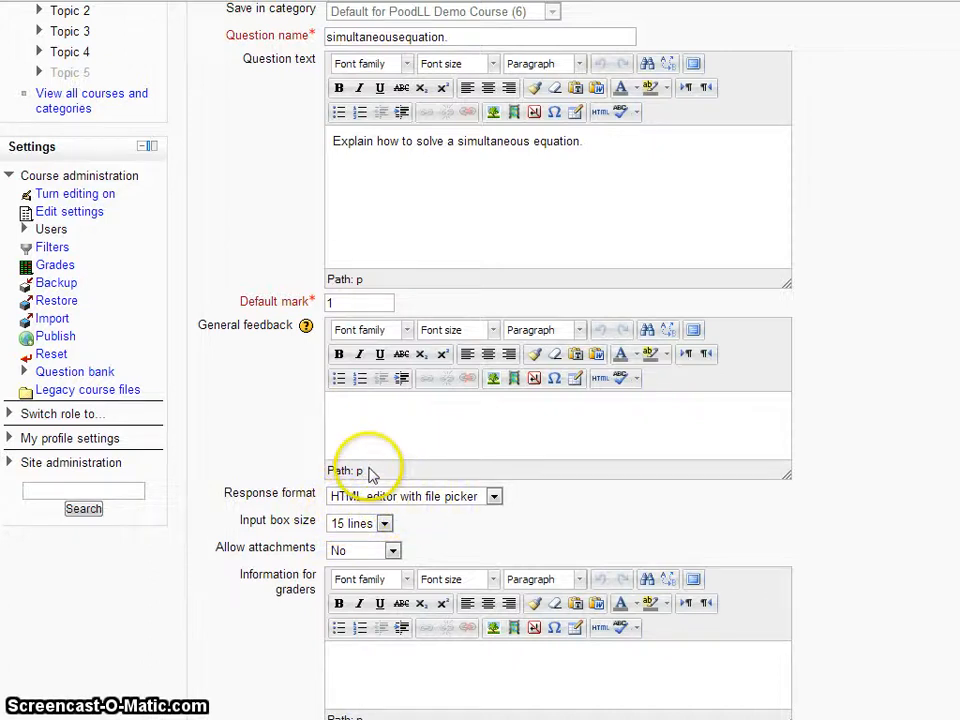
{"action": "mouse_move", "coordinate": [480, 548]}
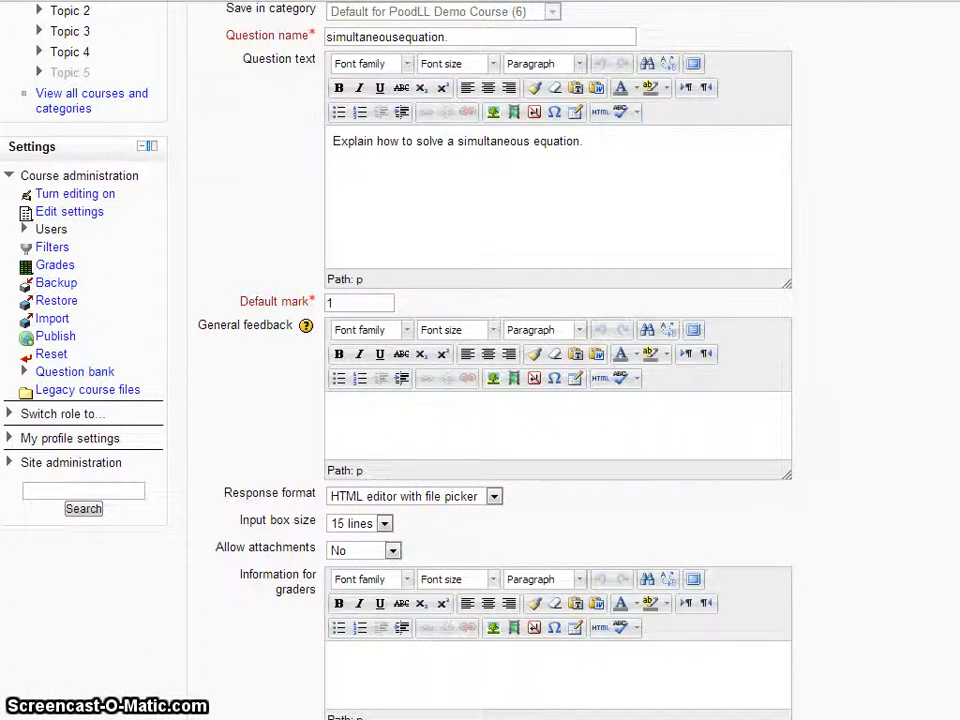
{"action": "scroll", "scroll_direction": "up", "scroll_amount": 3}
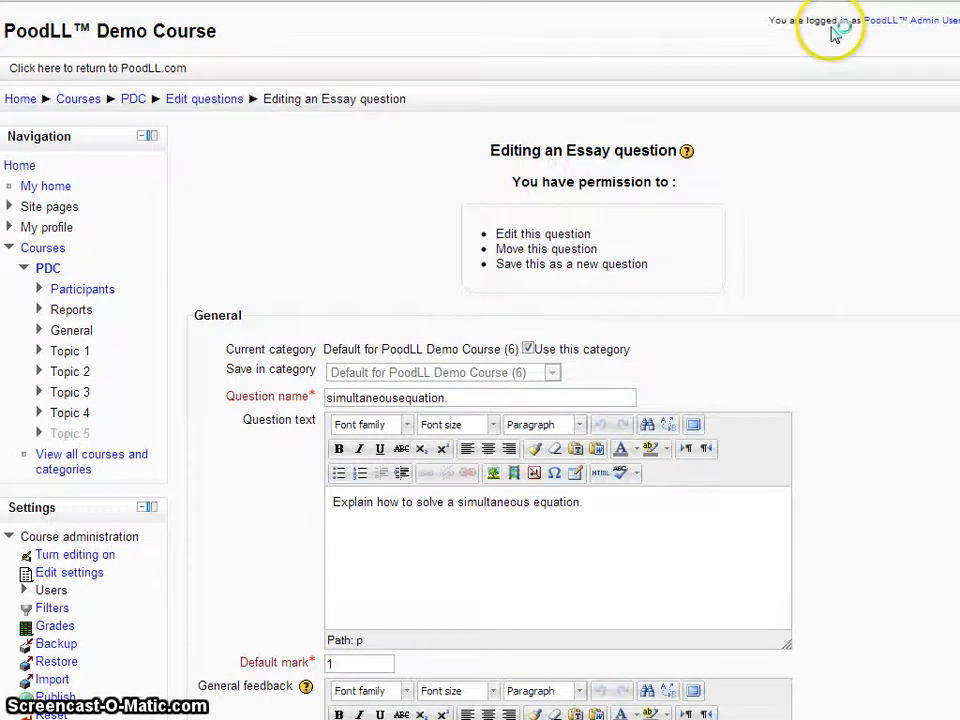
{"action": "mouse_move", "coordinate": [872, 28]}
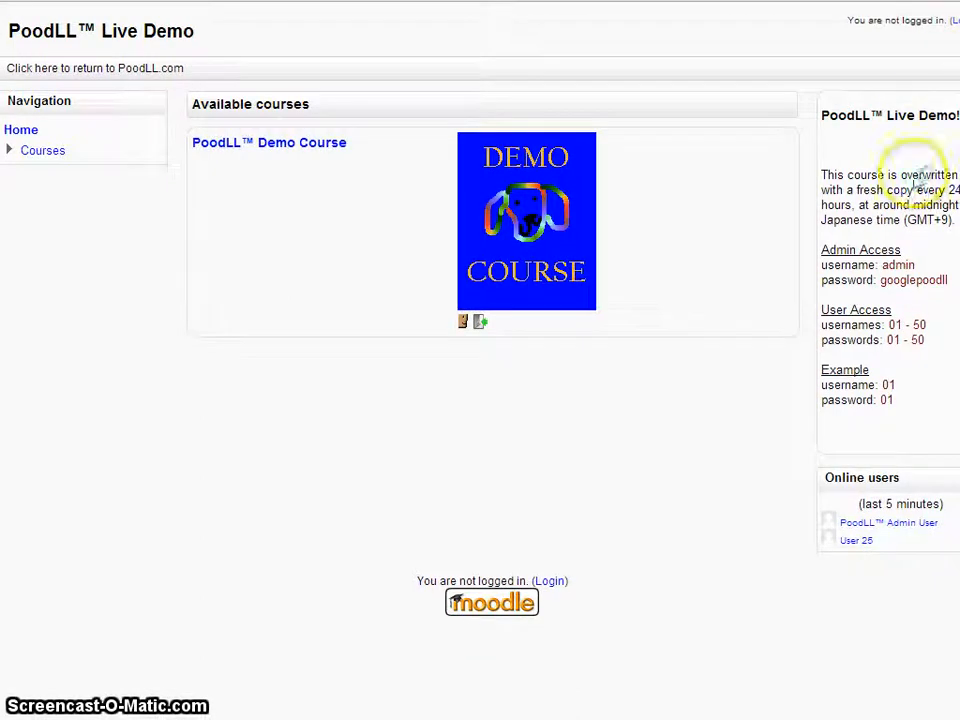
{"action": "mouse_move", "coordinate": [902, 324]}
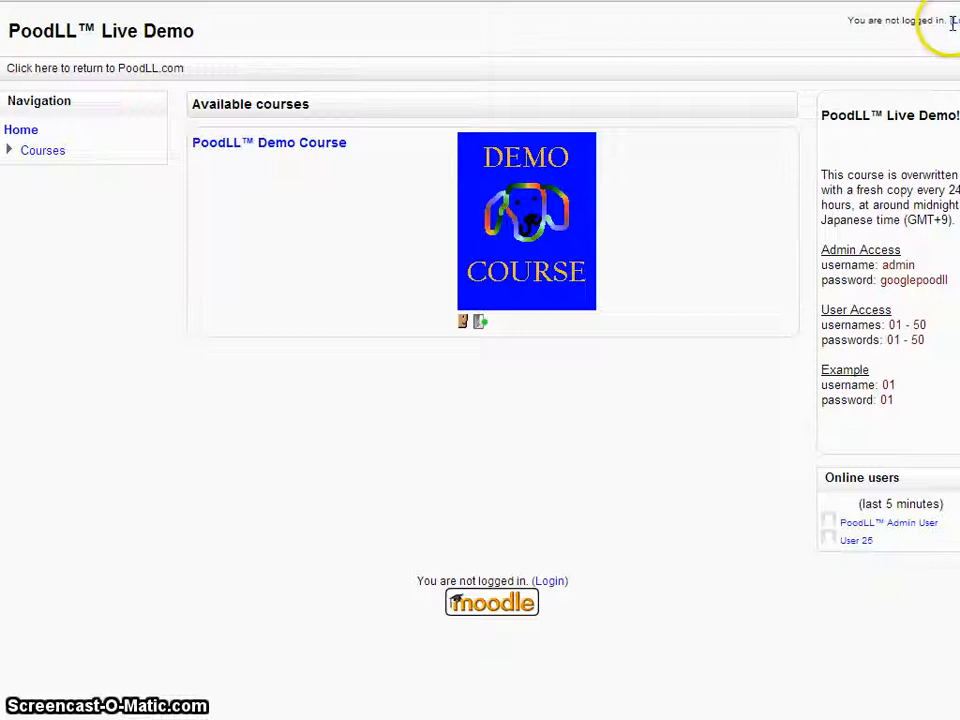
Step: Go to the login page and sign in with the student account credentials
{"action": "left_click", "coordinate": [554, 581]}
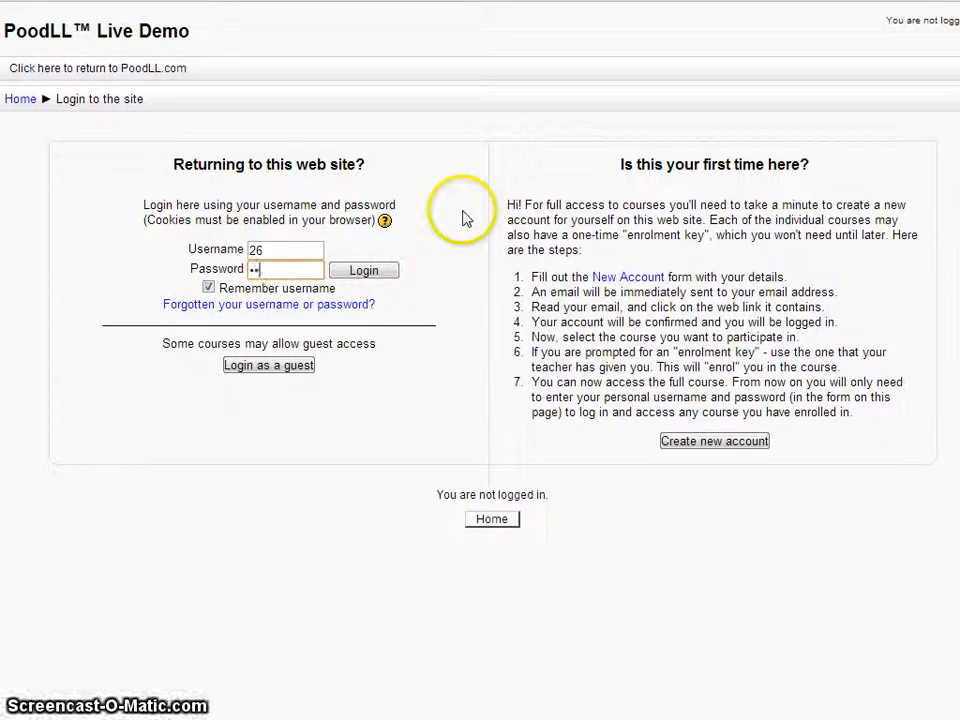
{"action": "left_click", "coordinate": [363, 270]}
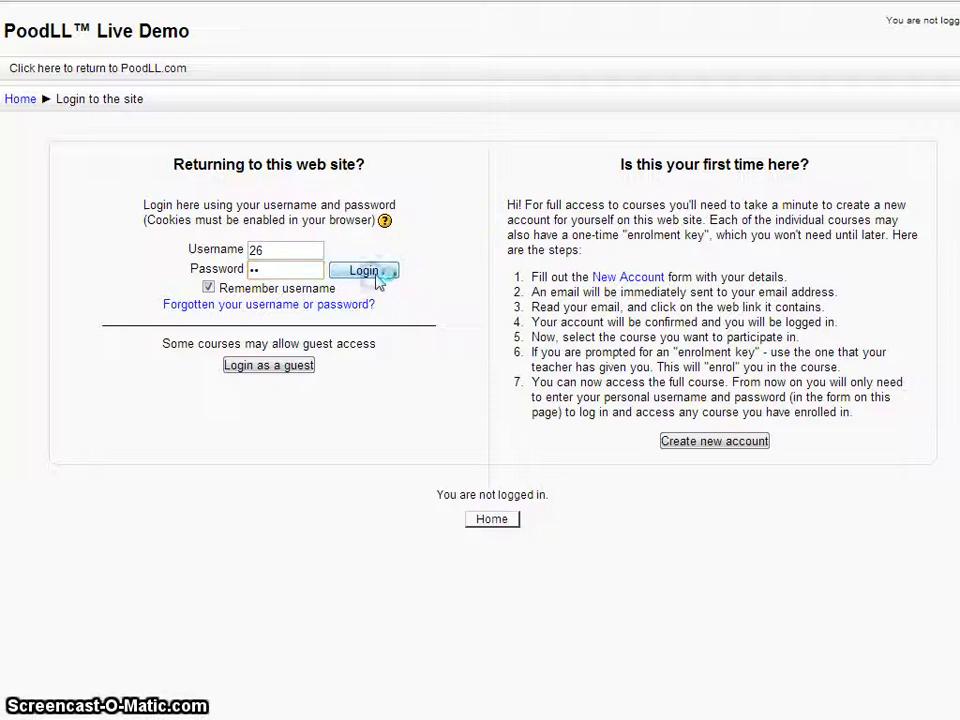
{"action": "left_click", "coordinate": [364, 271]}
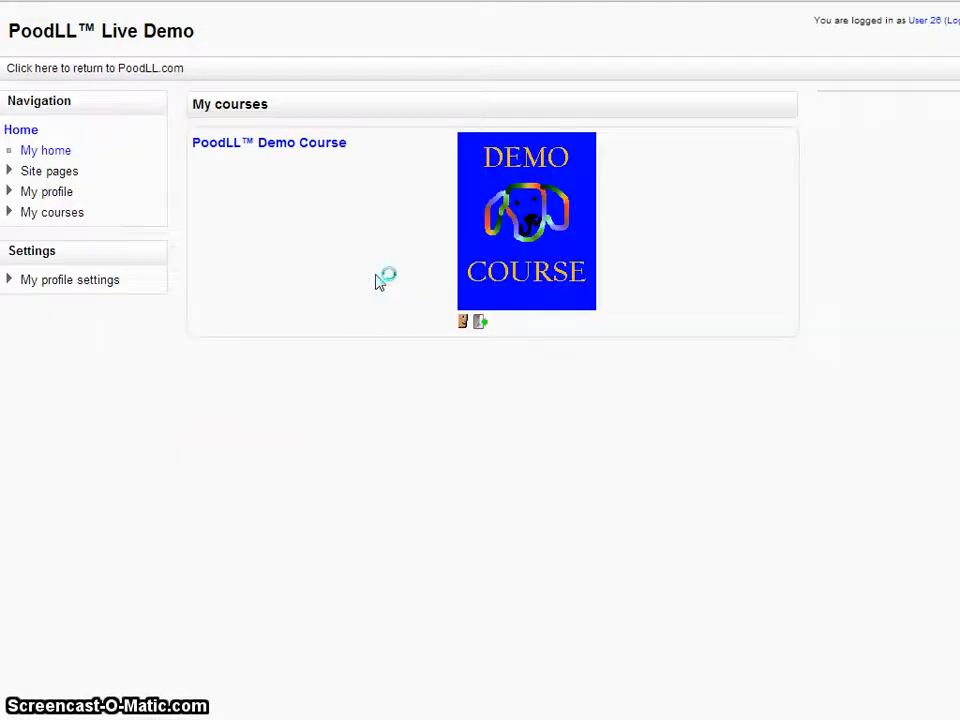
Step: Enter the PoodLL Demo Course, open 'A Math Quiz' in Topic 2 and choose to attempt it
{"action": "left_click", "coordinate": [290, 179]}
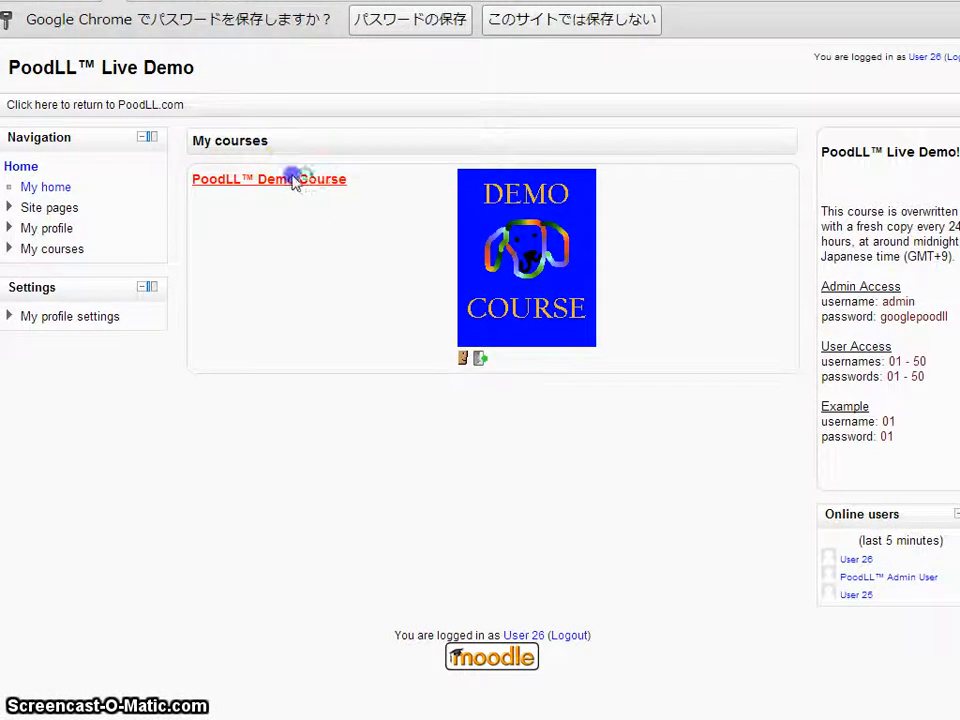
{"action": "left_click", "coordinate": [268, 179]}
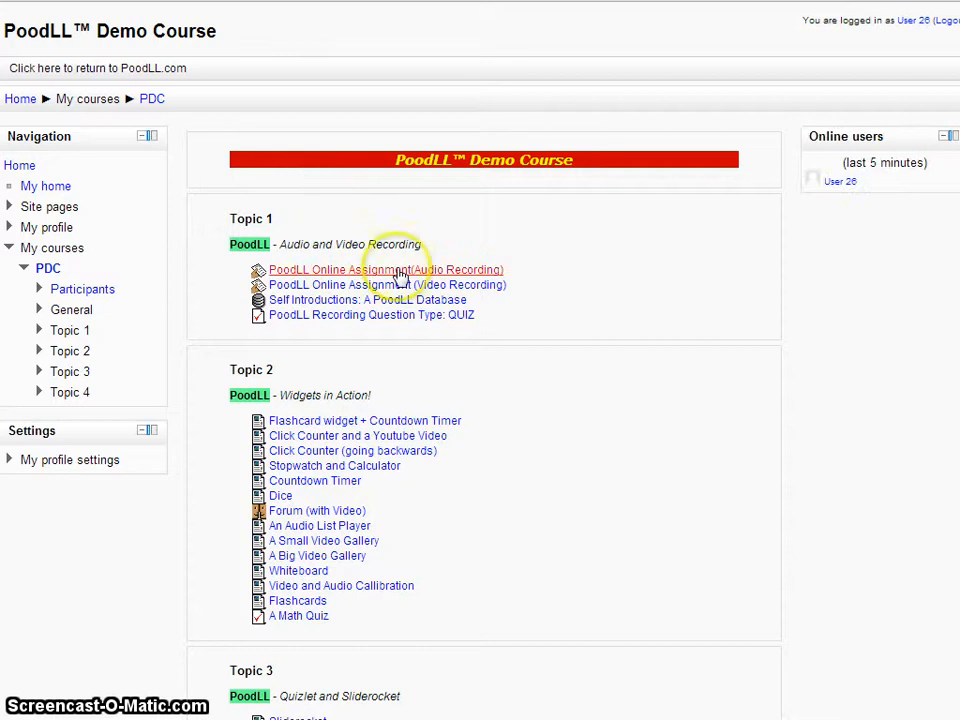
{"action": "scroll", "scroll_direction": "down", "scroll_amount": 3}
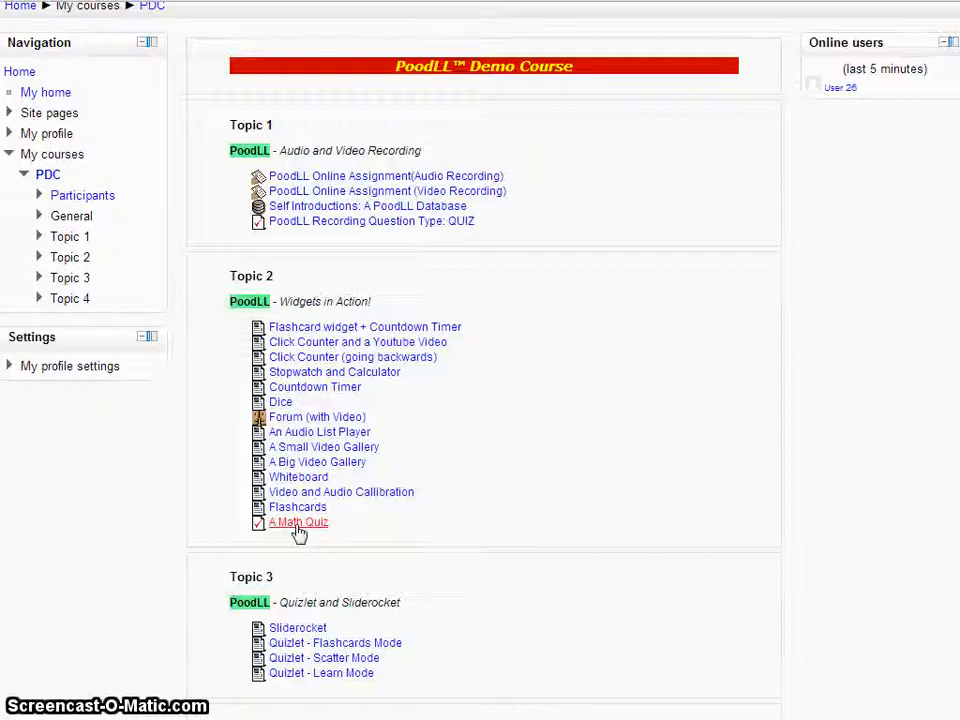
{"action": "left_click", "coordinate": [298, 521]}
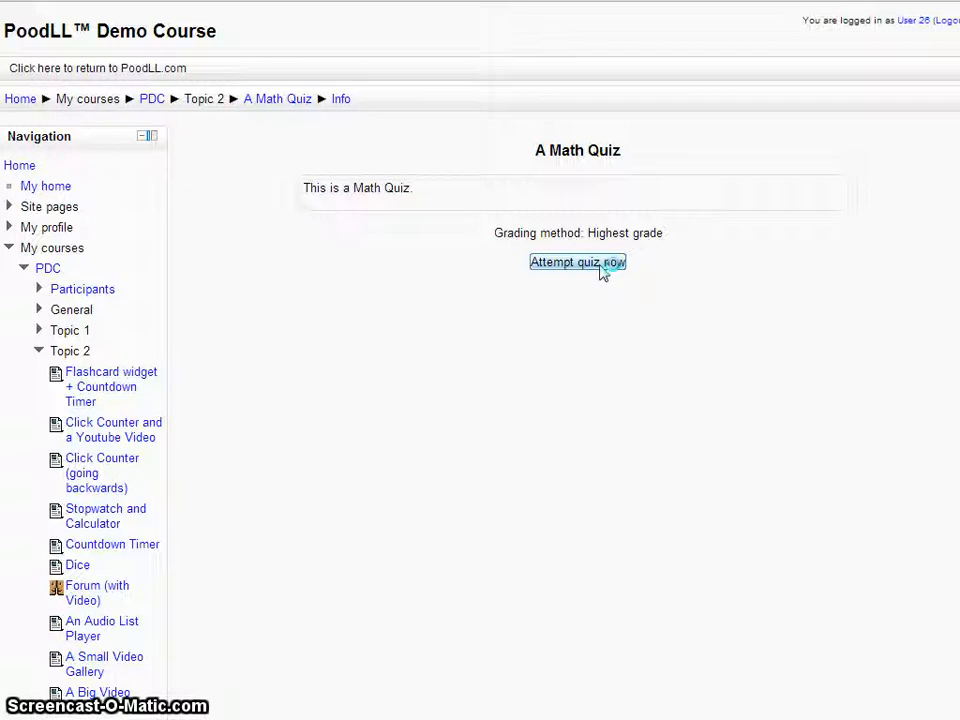
{"action": "left_click", "coordinate": [577, 262]}
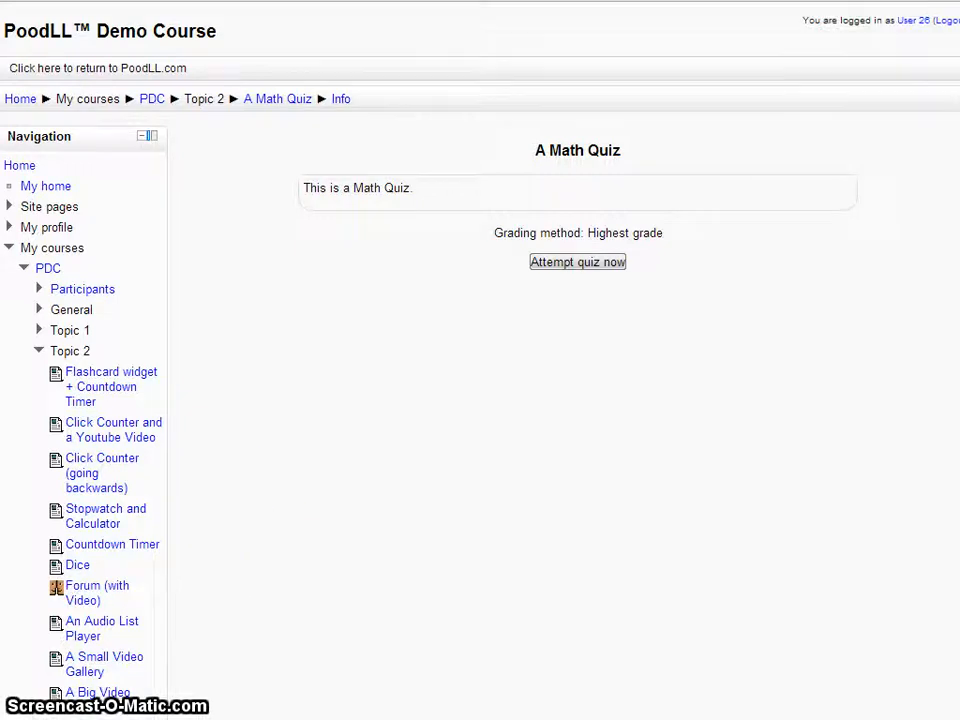
Step: Start the quiz attempt and write 'to solve an equation like this ...' as the essay answer
{"action": "left_click", "coordinate": [577, 261]}
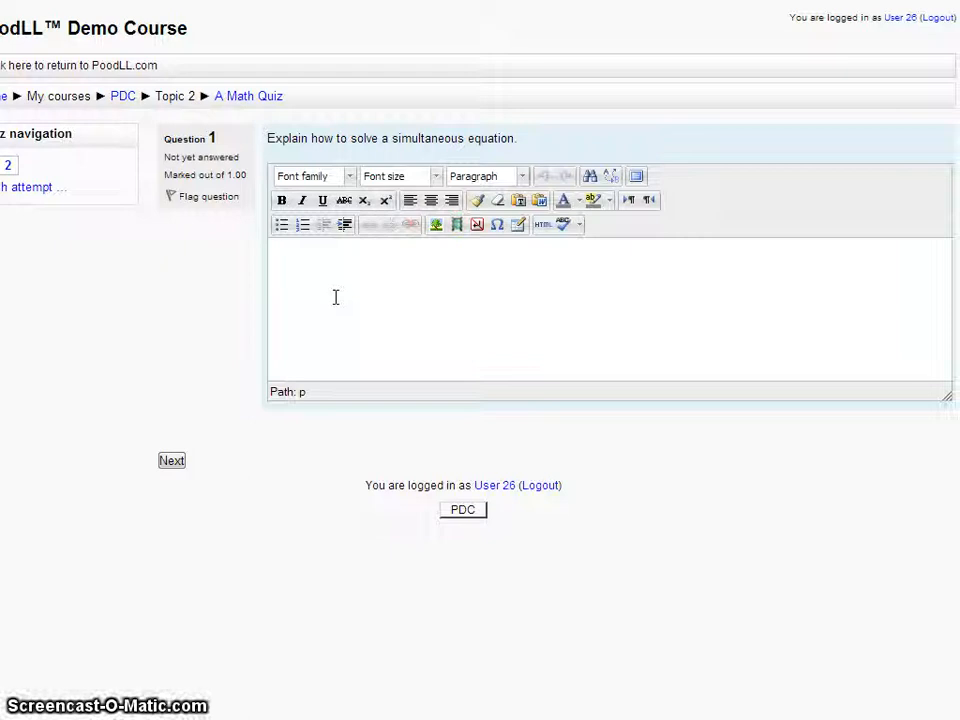
{"action": "type", "text": "to solve an eq"}
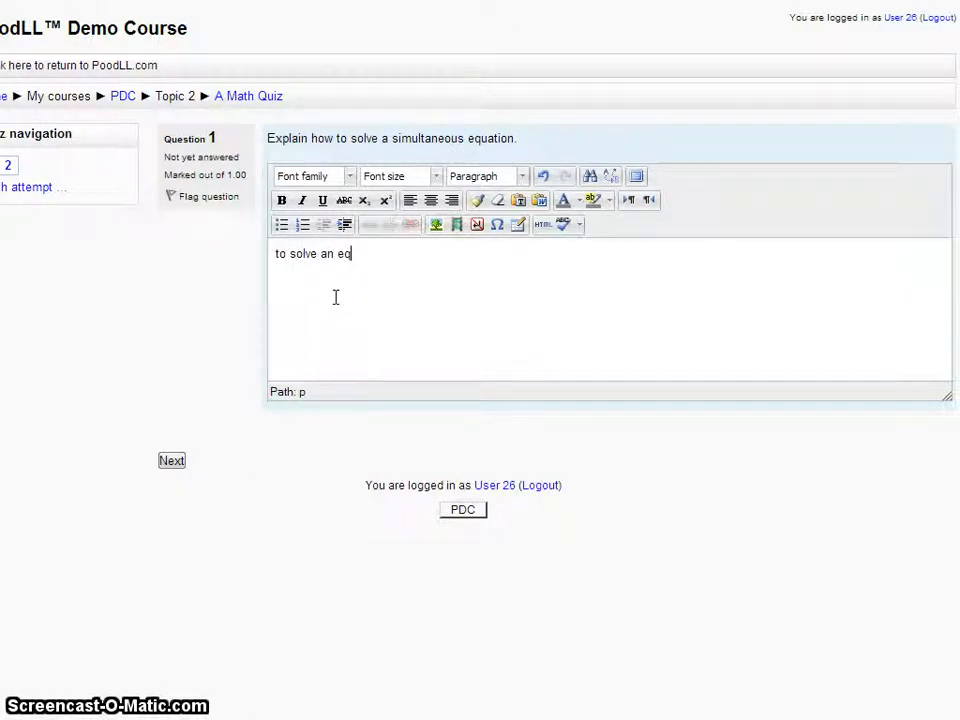
{"action": "type", "text": "uation"}
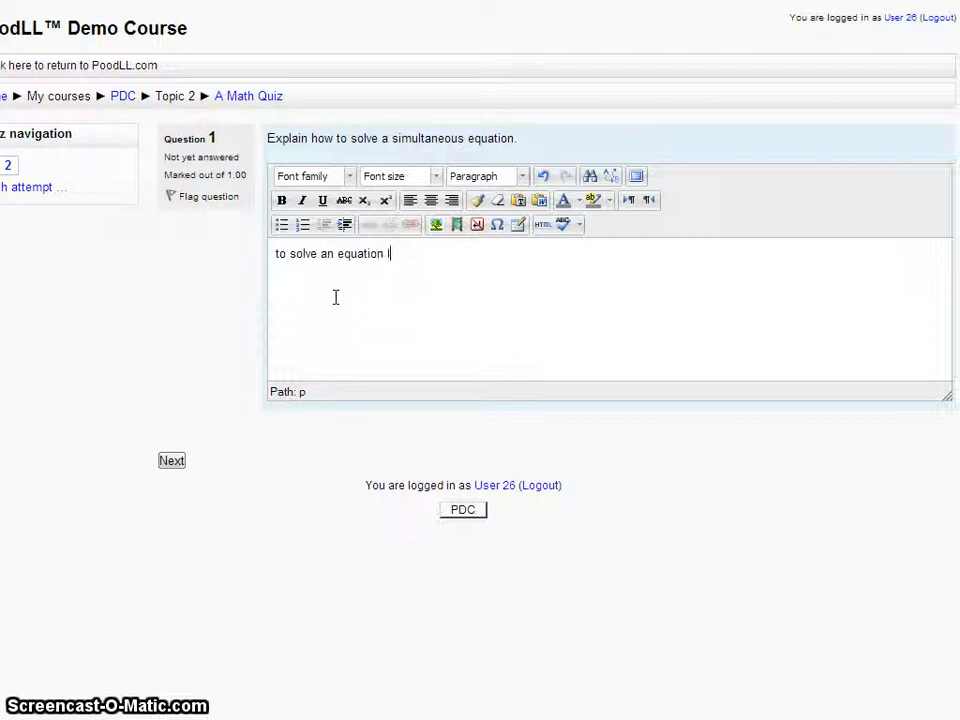
{"action": "type", "text": "like this"}
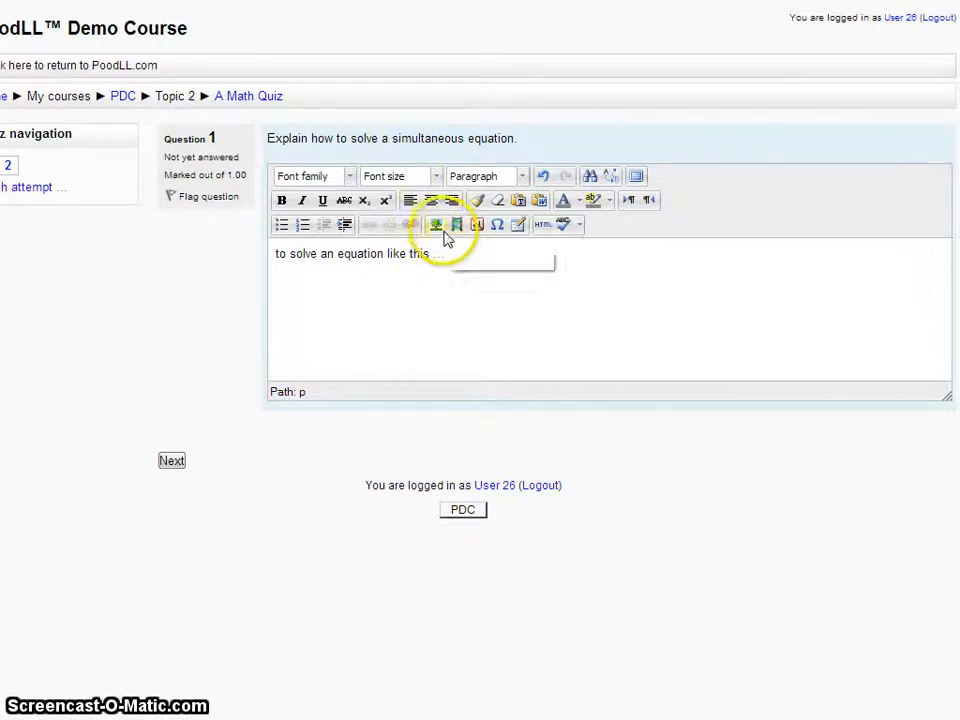
Step: Start inserting an image and load a blank PoodLL Whiteboard canvas from the file picker
{"action": "left_click", "coordinate": [436, 224]}
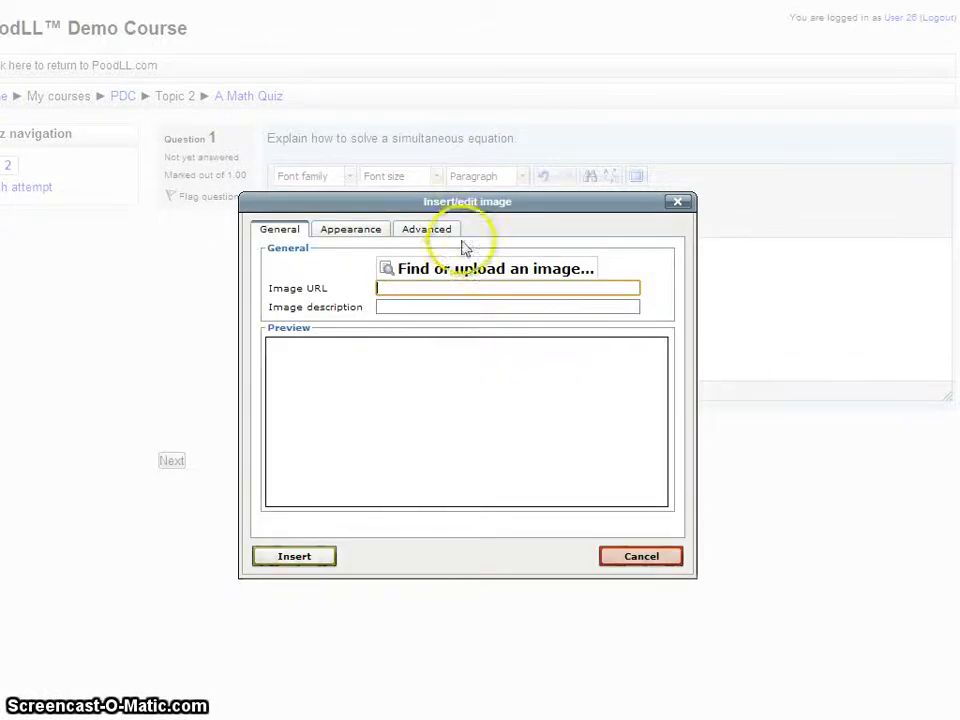
{"action": "left_click", "coordinate": [496, 268]}
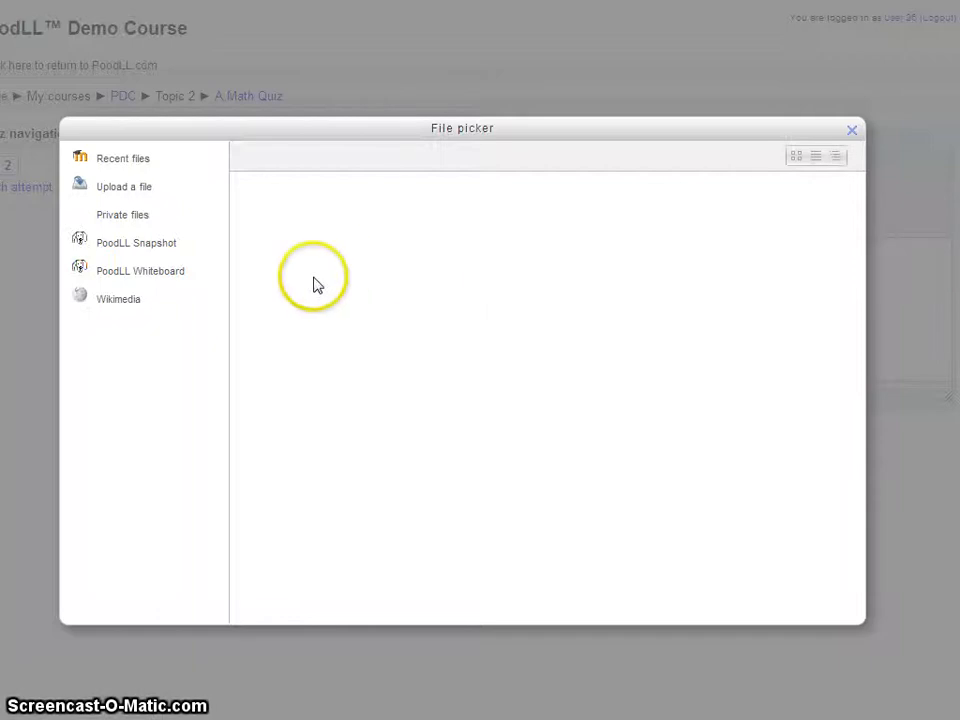
{"action": "mouse_move", "coordinate": [107, 250]}
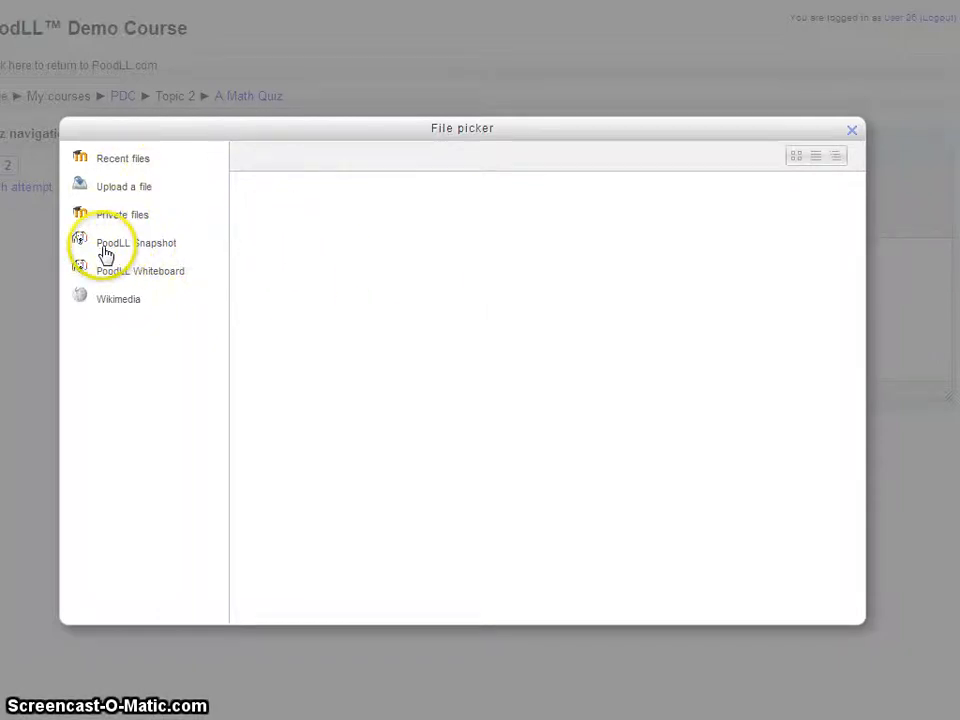
{"action": "mouse_move", "coordinate": [140, 250]}
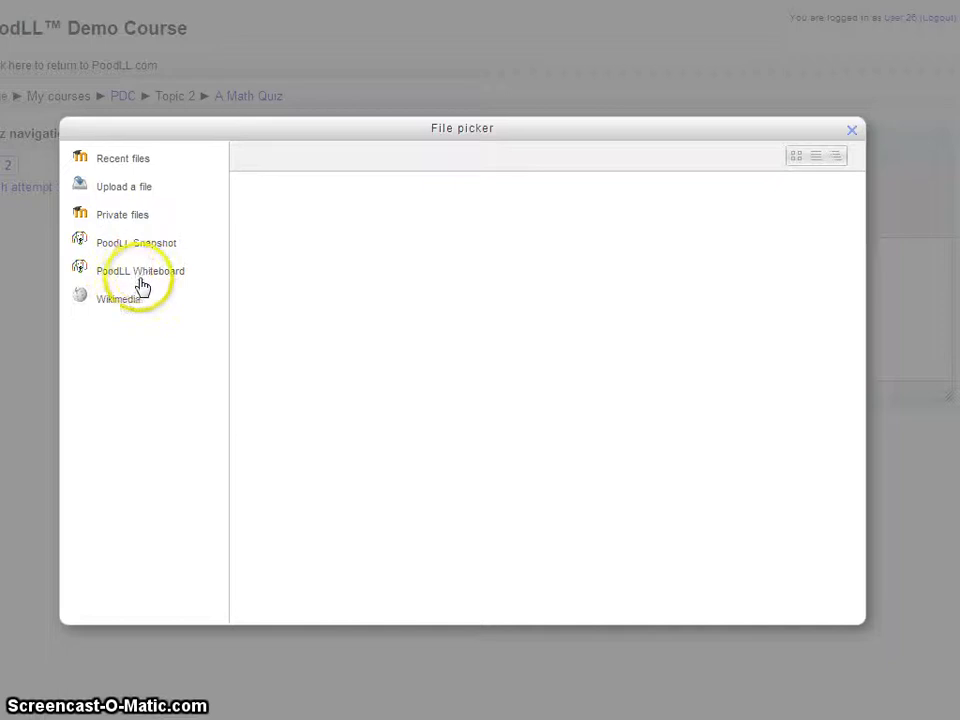
{"action": "left_click", "coordinate": [140, 271]}
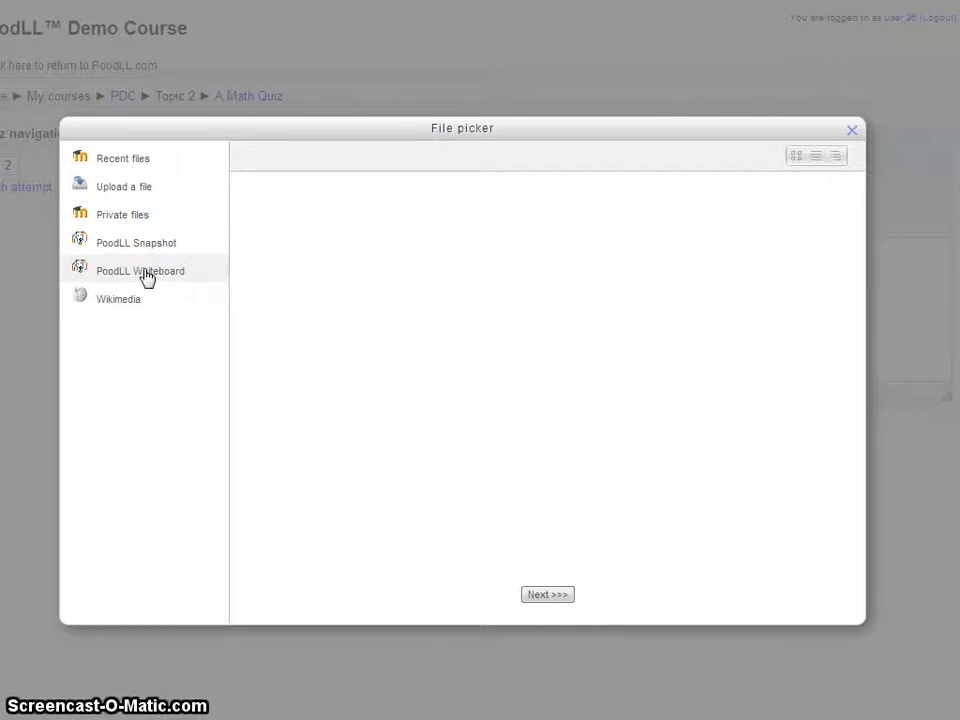
{"action": "left_click", "coordinate": [140, 270]}
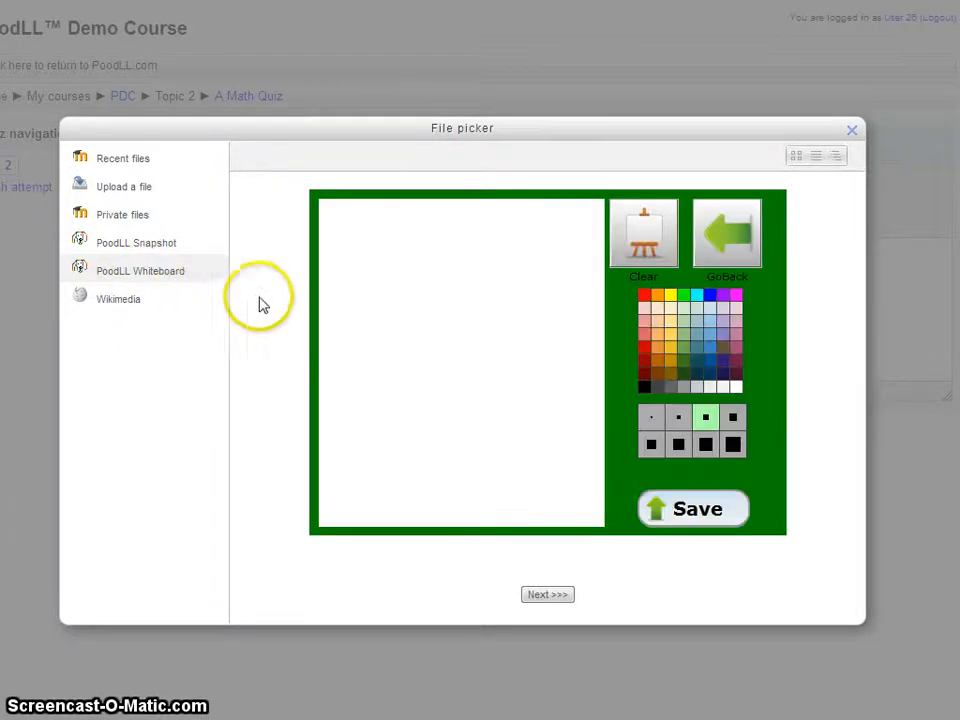
Step: Hand-draw 1+1=2 and, below it, 2+2=4 on the whiteboard, then proceed to save the sketch
{"action": "left_click", "coordinate": [327, 288]}
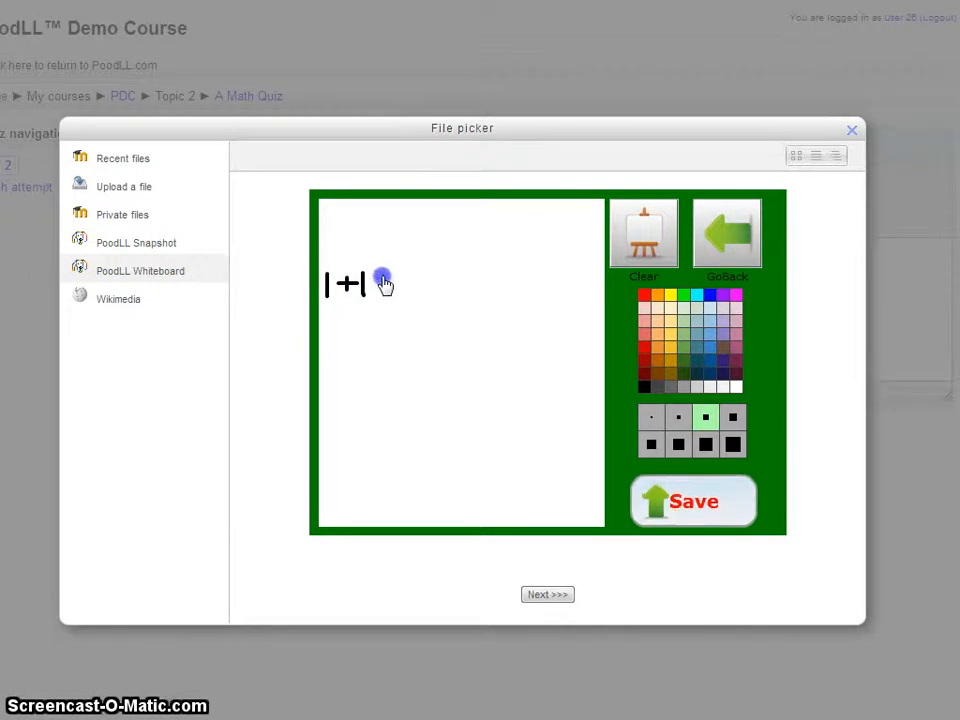
{"action": "left_click_drag", "start_coordinate": [375, 285], "coordinate": [445, 300]}
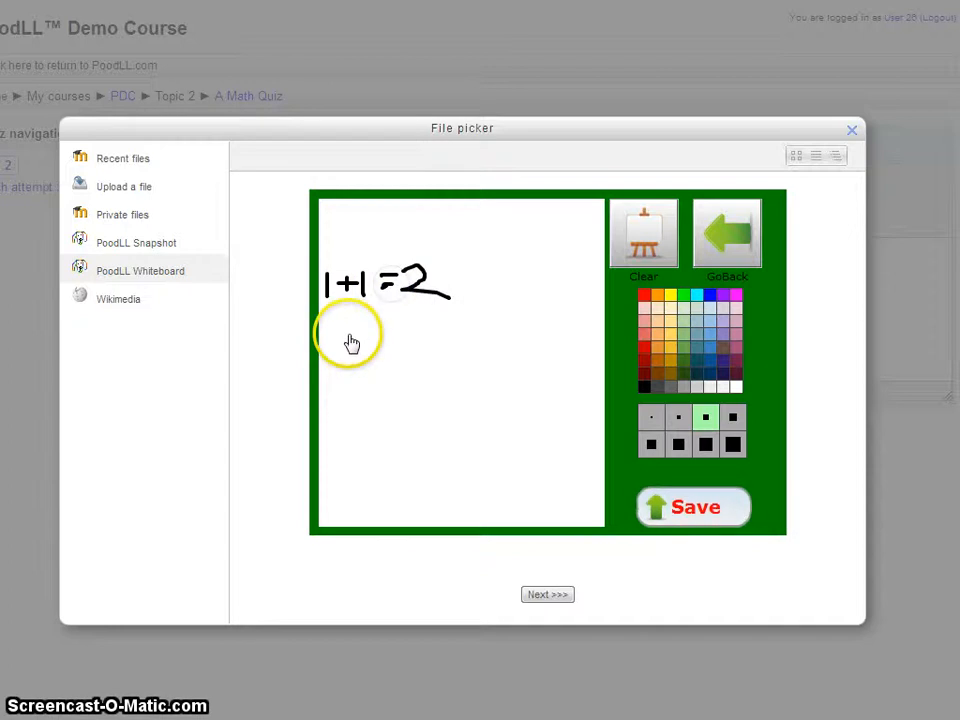
{"action": "left_click_drag", "start_coordinate": [345, 340], "coordinate": [395, 350]}
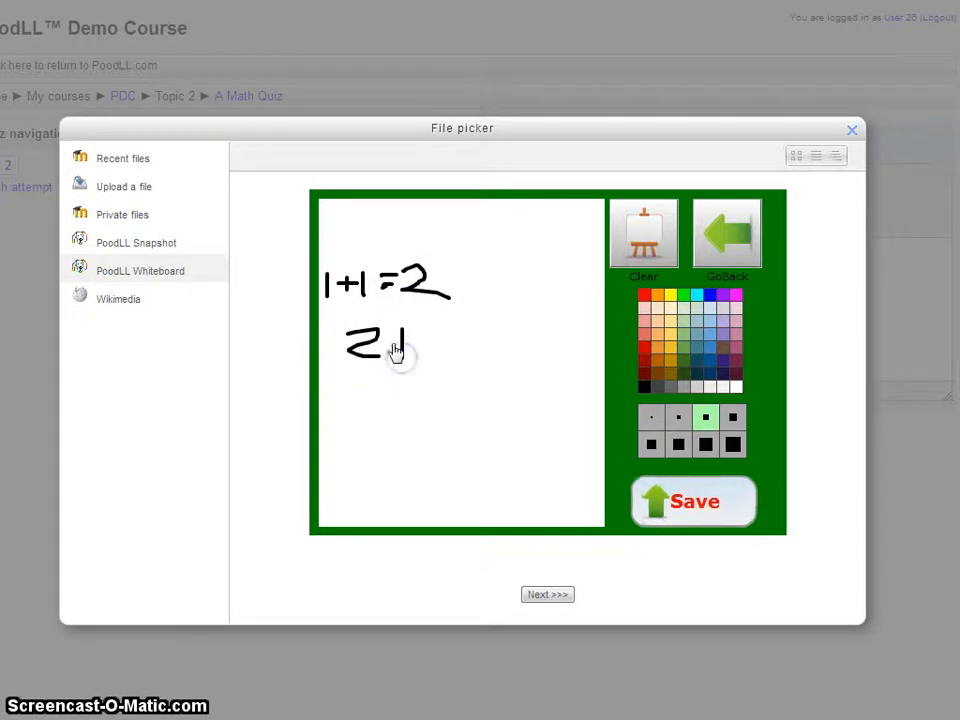
{"action": "left_click_drag", "start_coordinate": [390, 345], "coordinate": [460, 345]}
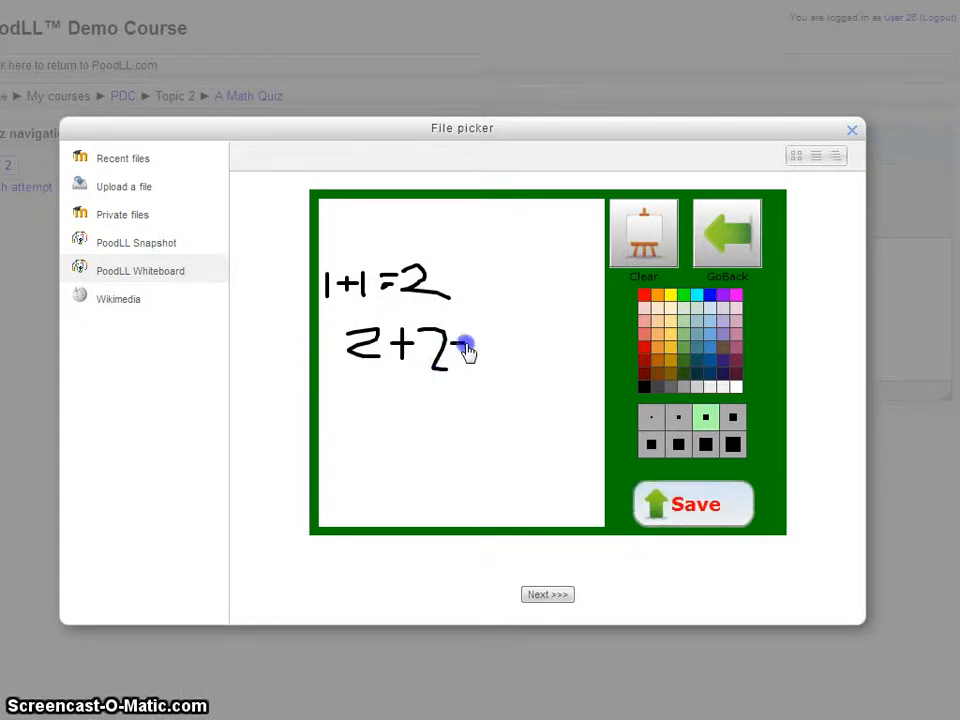
{"action": "left_click_drag", "start_coordinate": [460, 345], "coordinate": [500, 370]}
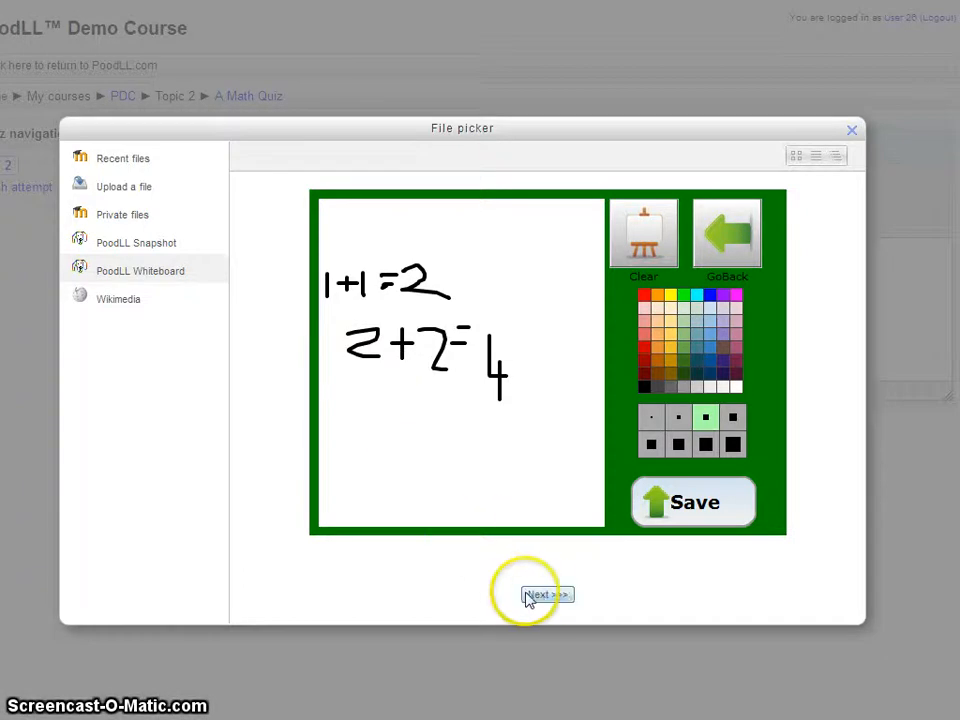
{"action": "left_click", "coordinate": [540, 595]}
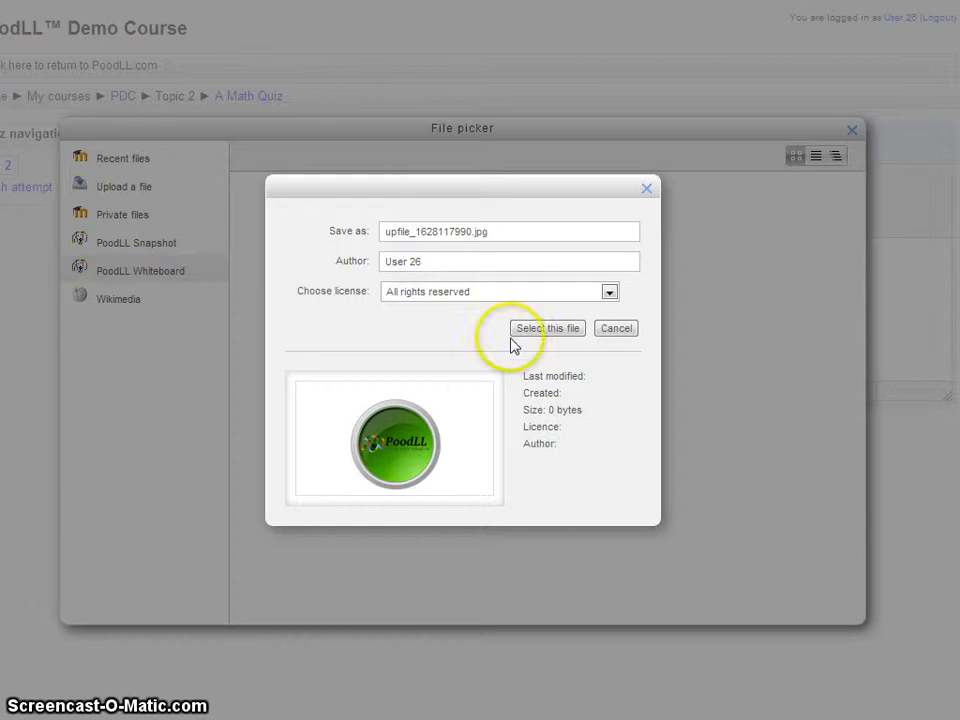
Step: Select the saved drawing file and insert it into the answer without an image description
{"action": "left_click", "coordinate": [547, 328]}
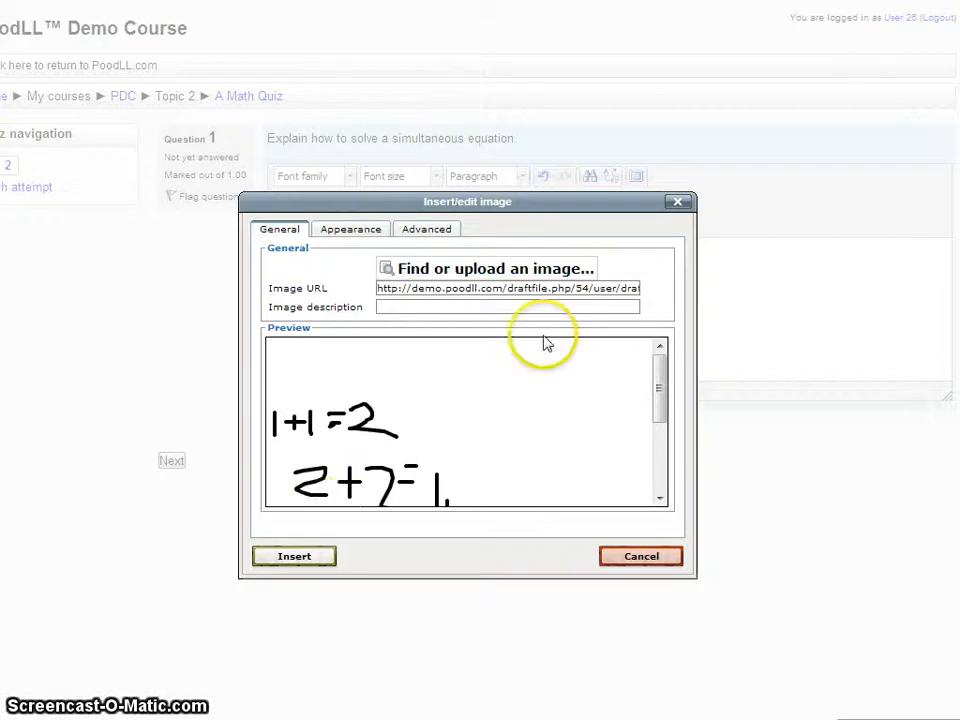
{"action": "left_click", "coordinate": [293, 556]}
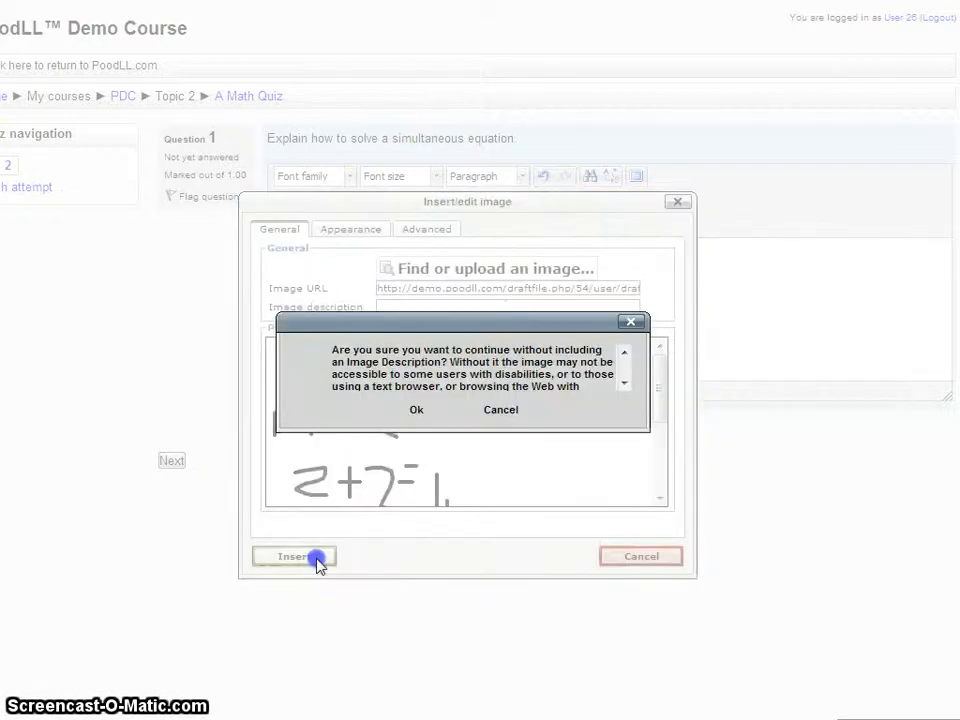
{"action": "left_click", "coordinate": [416, 409]}
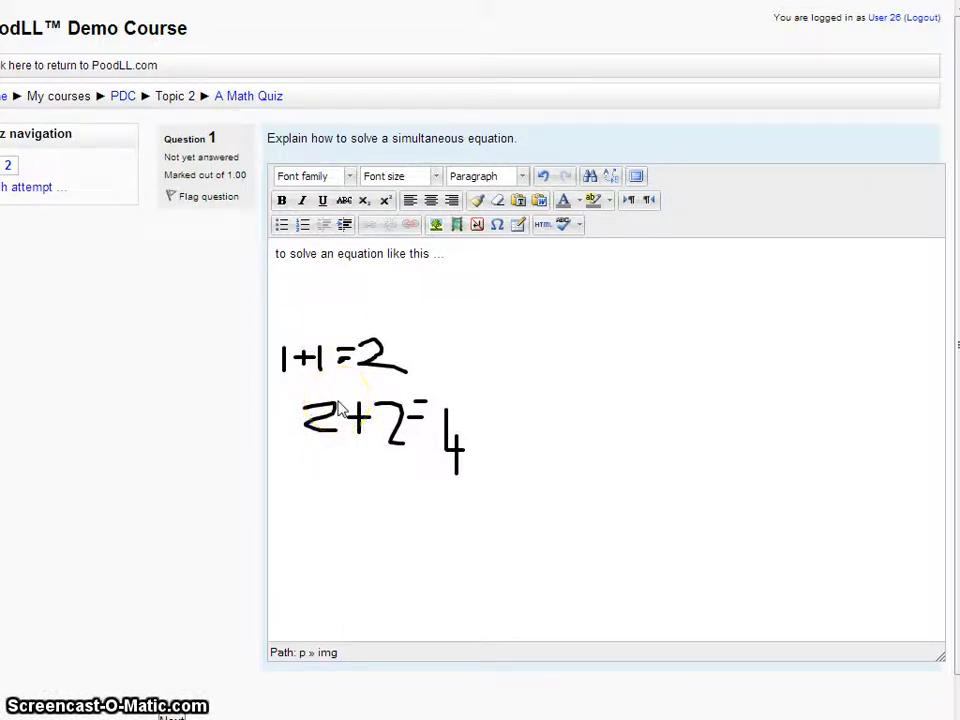
{"action": "mouse_move", "coordinate": [283, 591]}
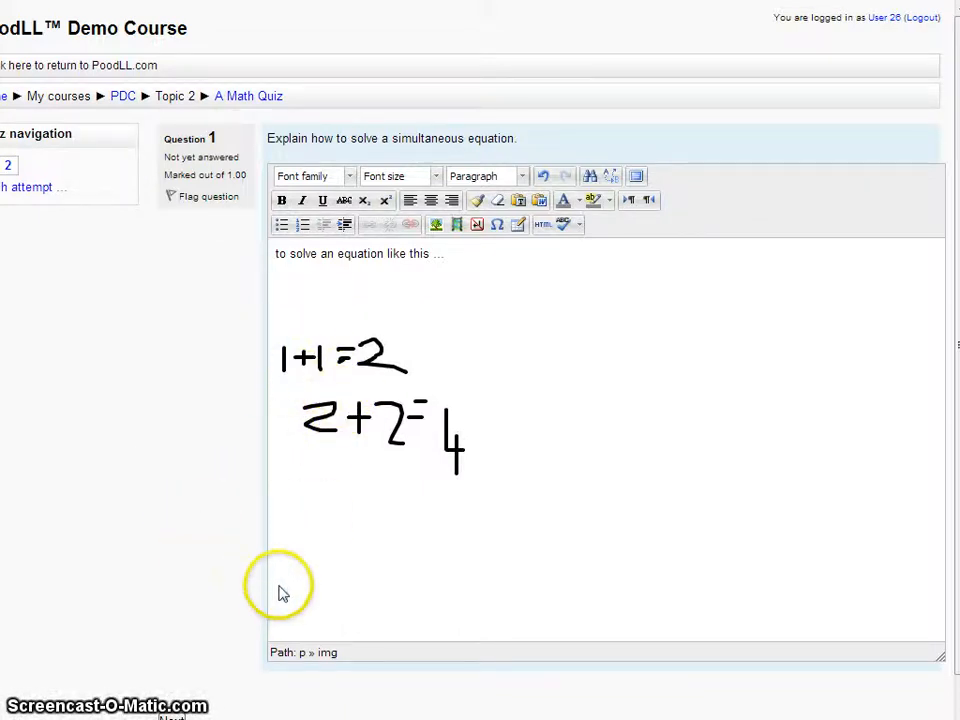